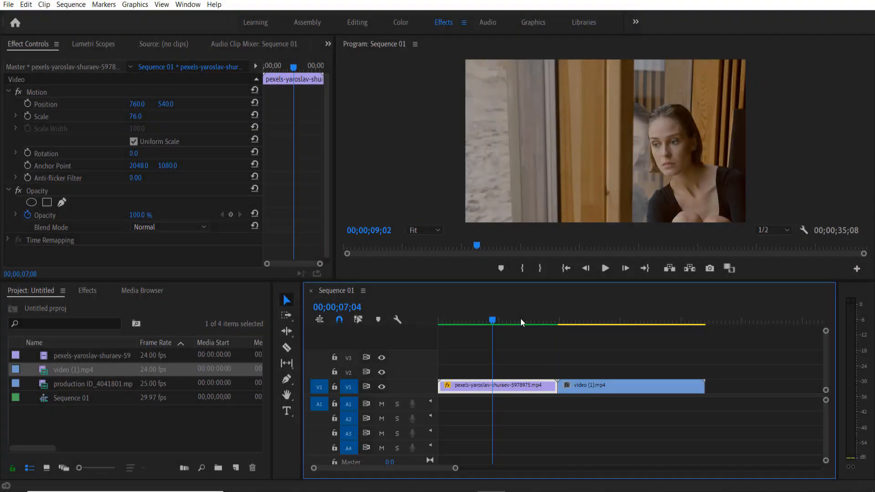
Step: Place the playhead at the cut, then advance it 20 frames past
{"action": "left_click", "coordinate": [558, 320]}
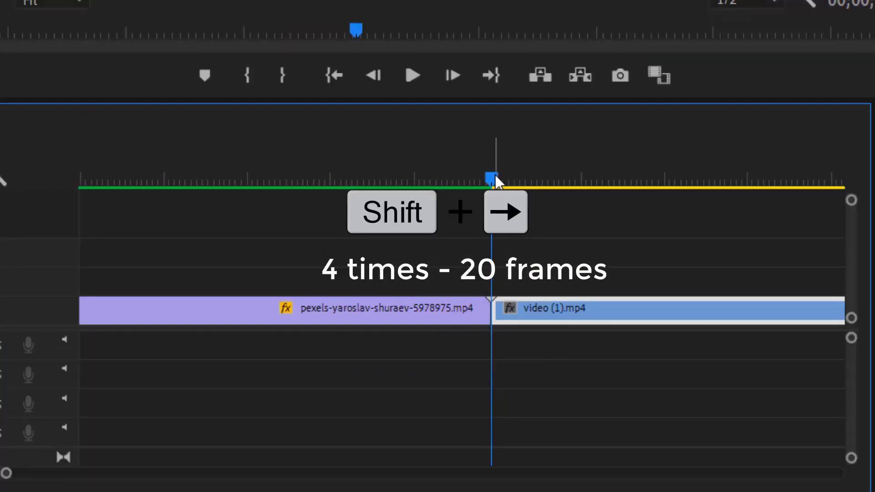
{"action": "key", "text": "shift+Right"}
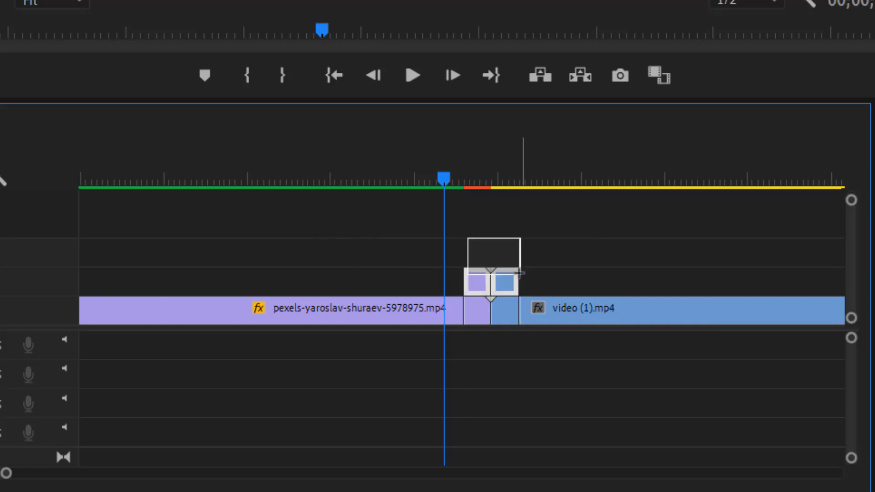
Step: Nest the V2 overlap copy as Nested Sequence 01
{"action": "right_click", "coordinate": [505, 285]}
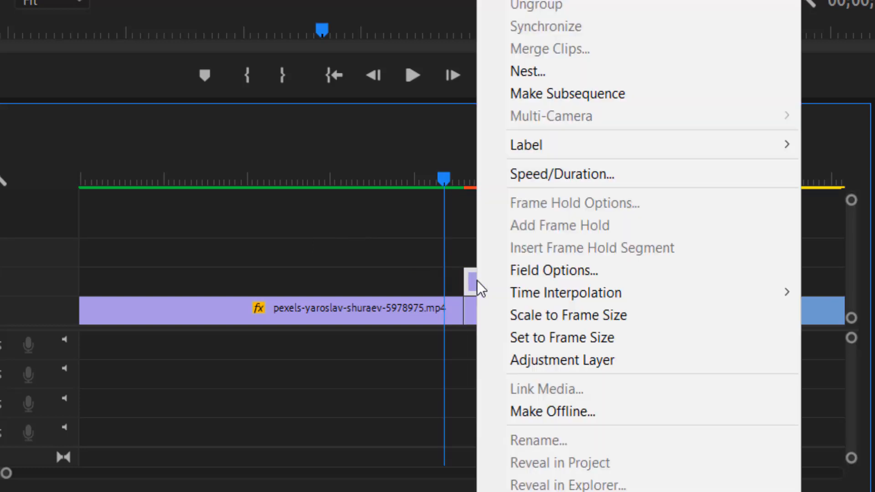
{"action": "left_click", "coordinate": [528, 72]}
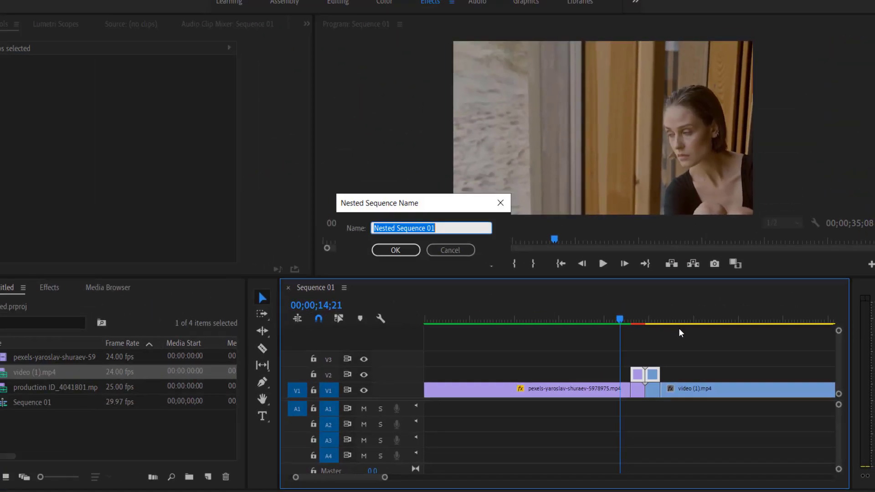
{"action": "left_click", "coordinate": [396, 250]}
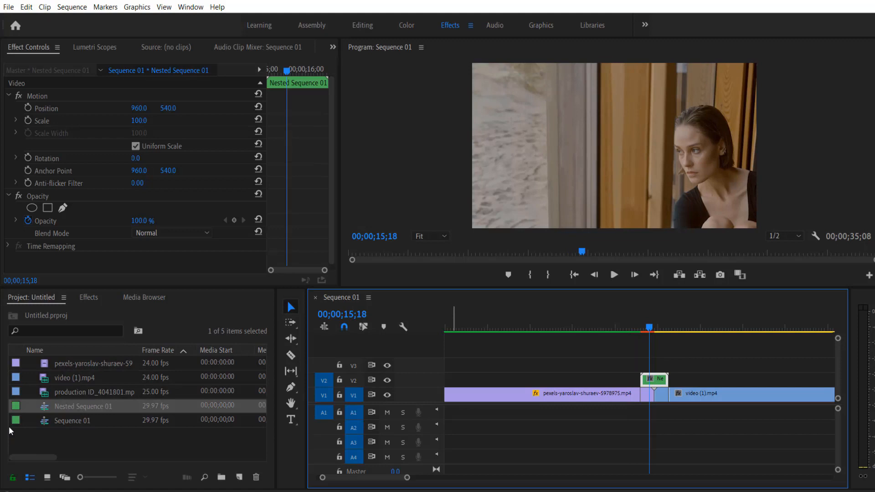
Step: Apply Wave Warp to the nest with Circle waves, width 250, pinned at all edges
{"action": "left_click", "coordinate": [89, 297]}
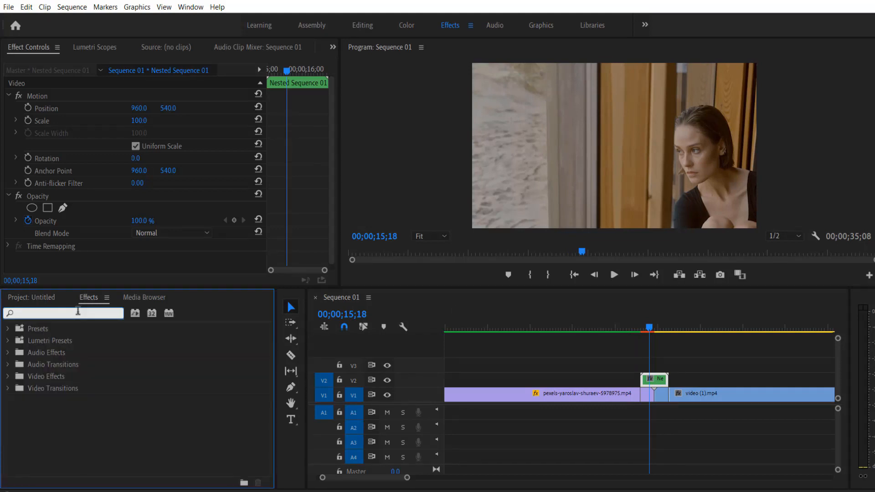
{"action": "type", "text": "wave"}
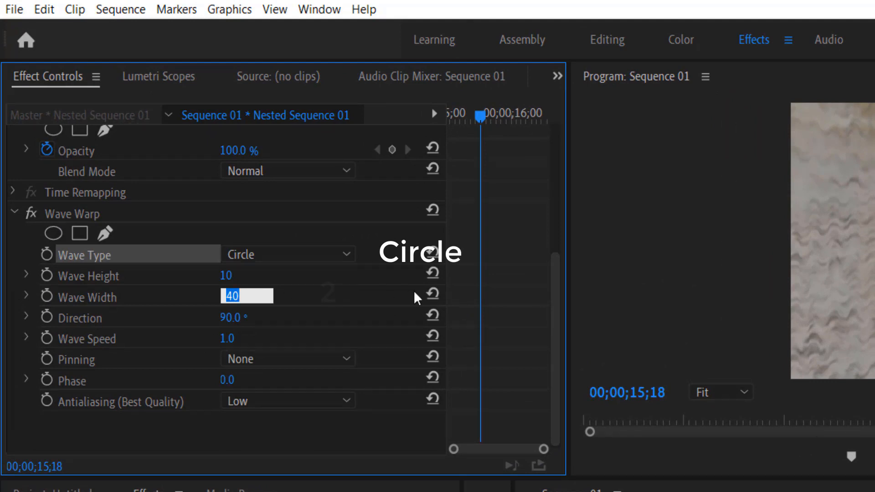
{"action": "left_click", "coordinate": [288, 358]}
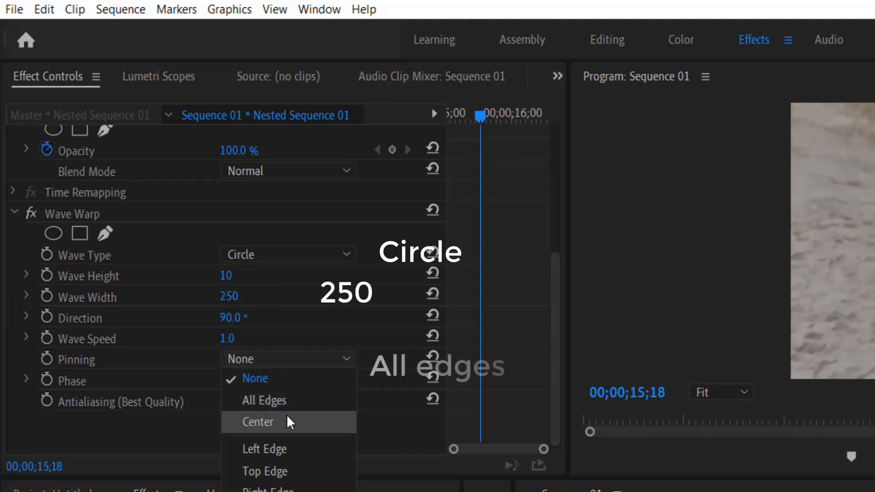
{"action": "left_click", "coordinate": [264, 401]}
{"action": "type", "text": "b"}
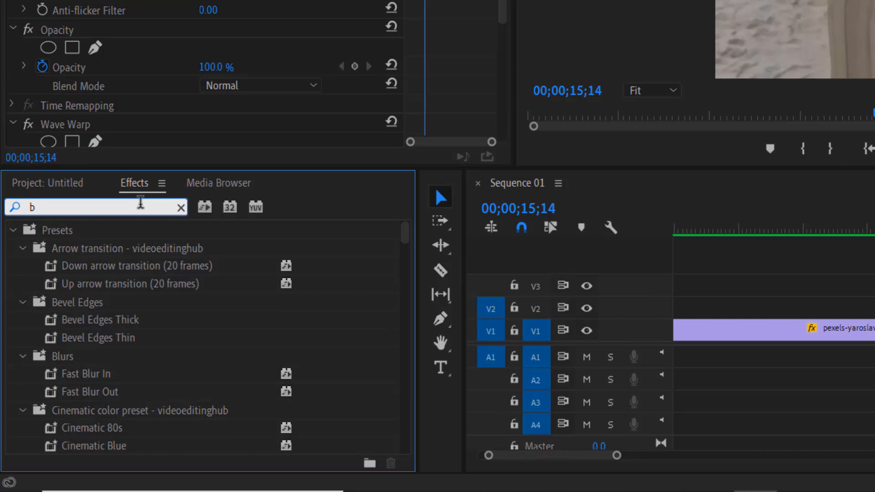
Step: Add Gaussian Blur to the nest and keyframe Blurriness, entering 2.5
{"action": "type", "text": "lur"}
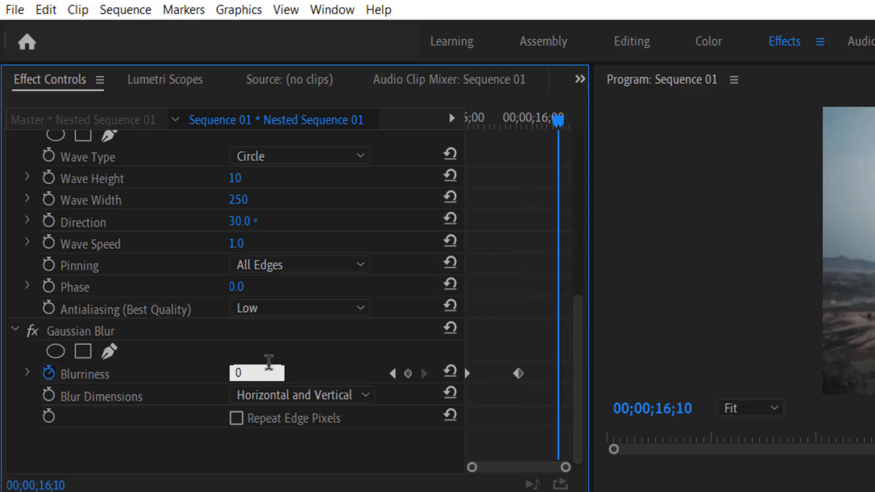
{"action": "type", "text": "2.5"}
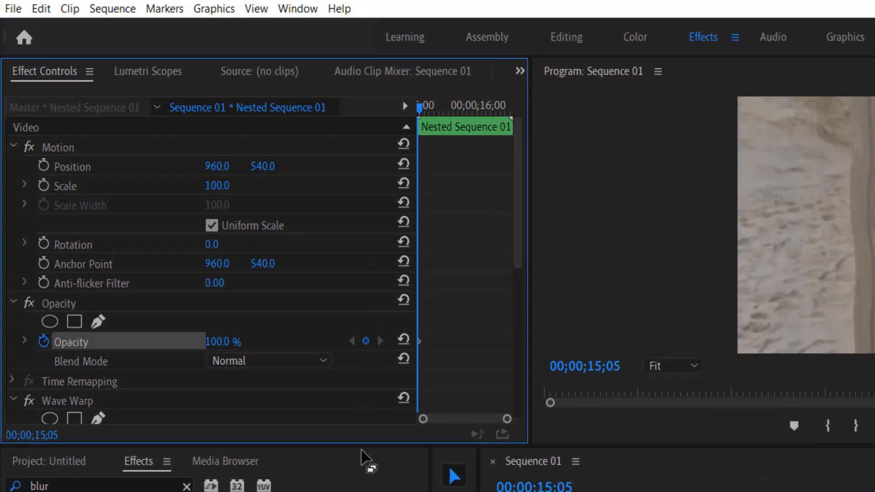
Step: Keyframe the nest's Opacity, reaching 100.0 at the overlap's end
{"action": "key", "text": "Right"}
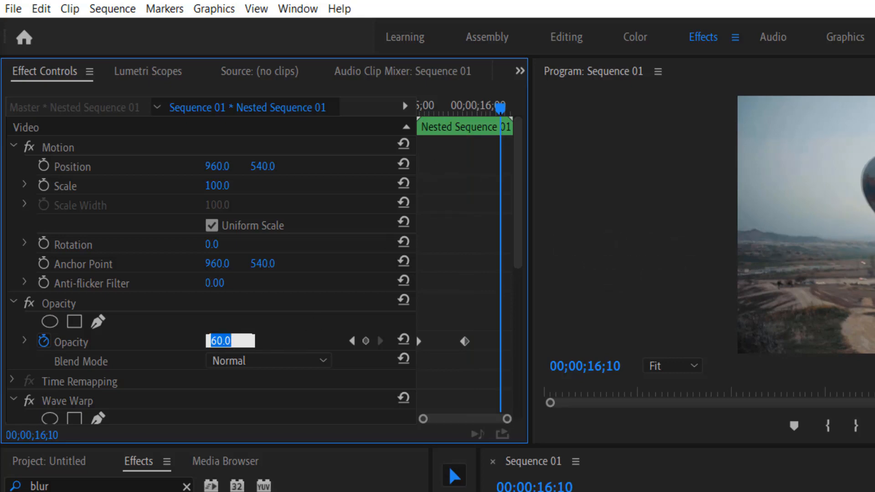
{"action": "type", "text": "100.0"}
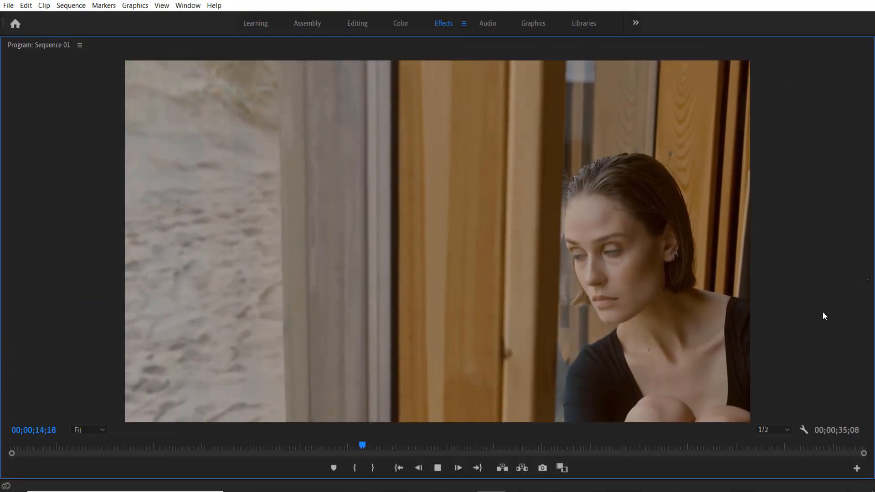
{"action": "left_click_drag", "start_coordinate": [362, 445], "coordinate": [347, 445]}
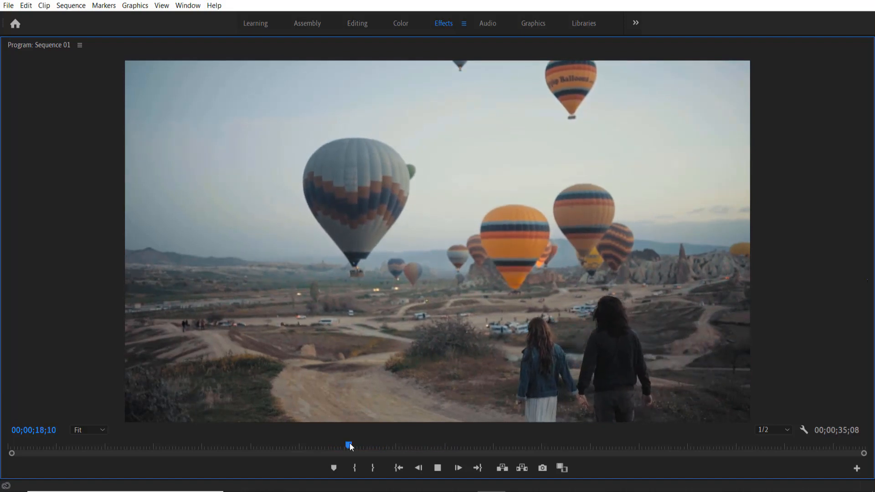
{"action": "left_click_drag", "start_coordinate": [348, 445], "coordinate": [356, 445]}
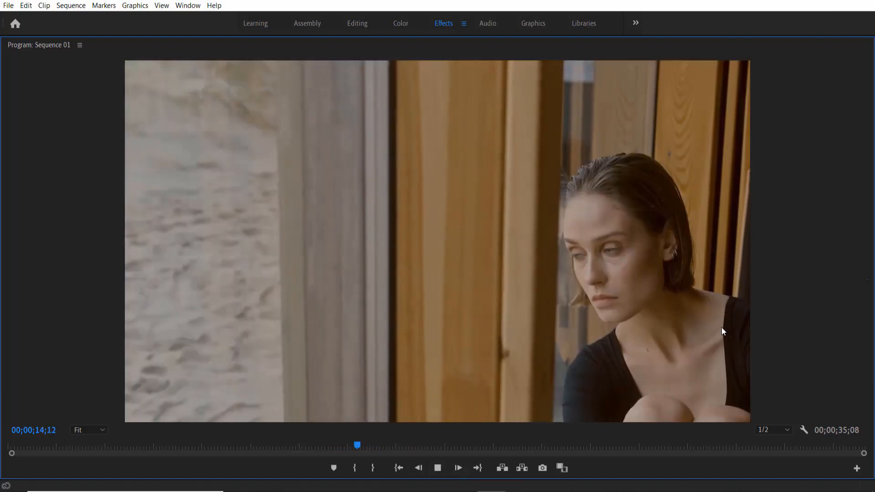